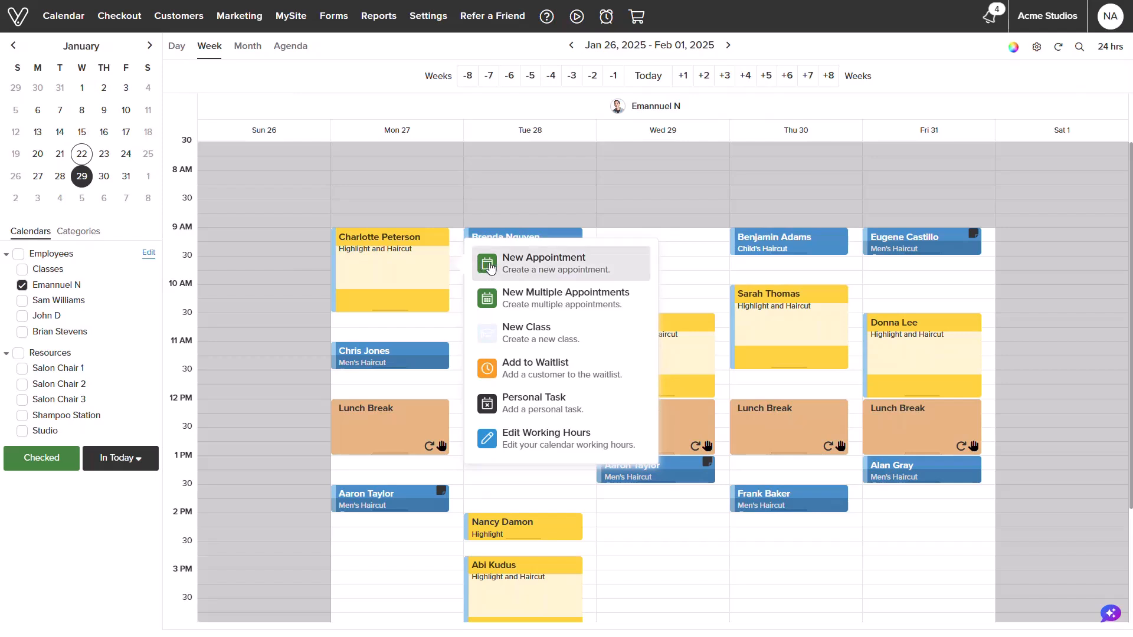
pyautogui.click(543, 263)
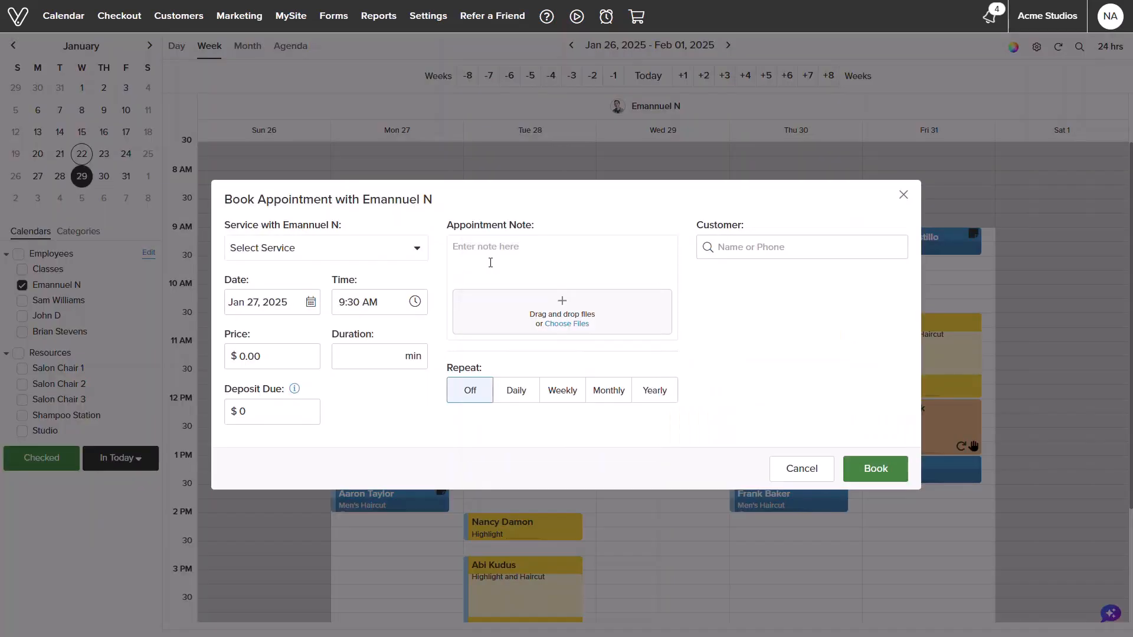
pyautogui.click(325, 247)
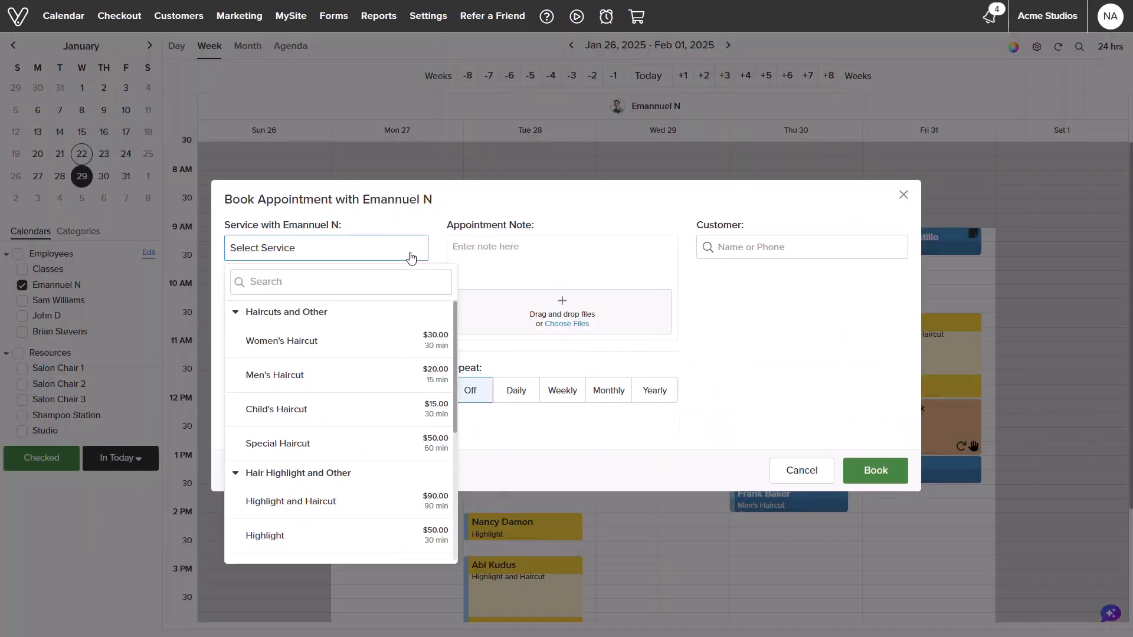
pyautogui.moveTo(380, 342)
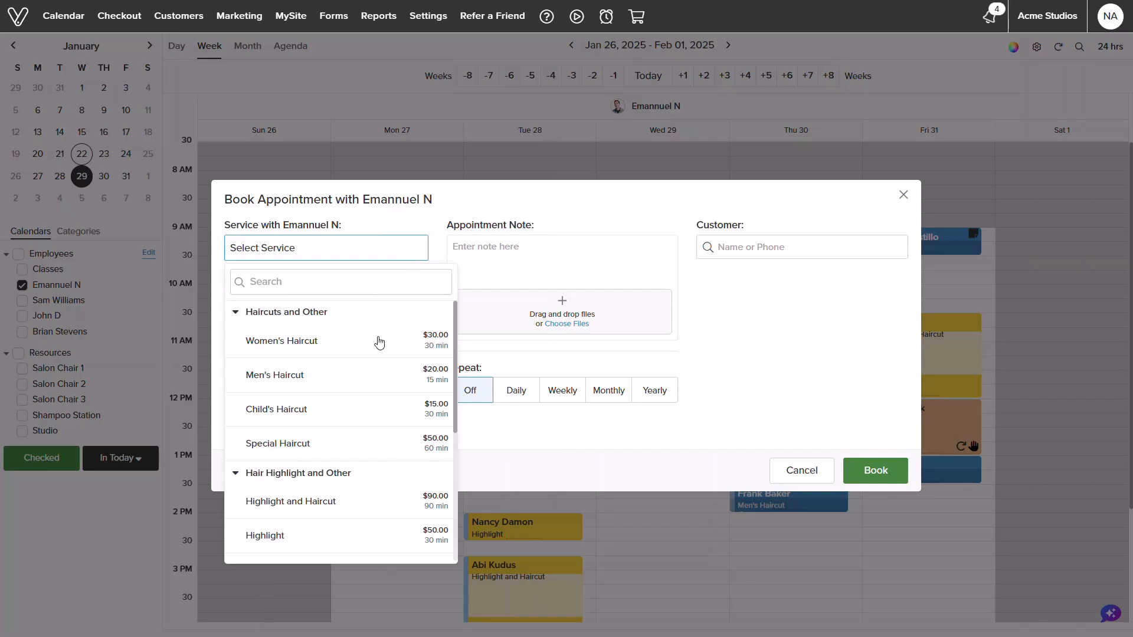
pyautogui.click(281, 339)
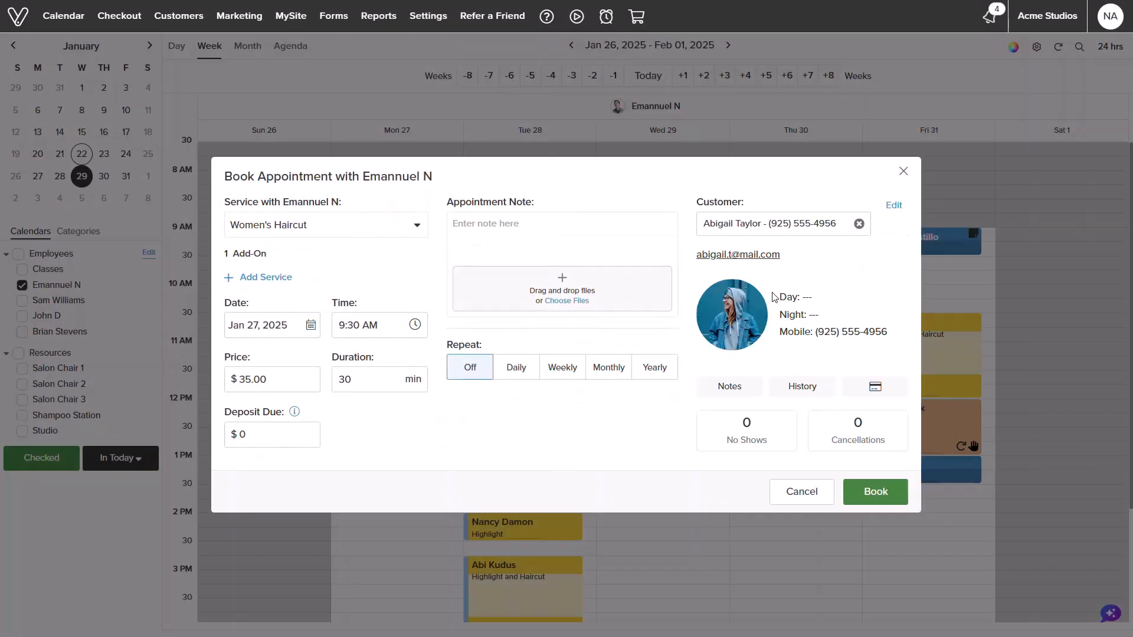
pyautogui.click(801, 386)
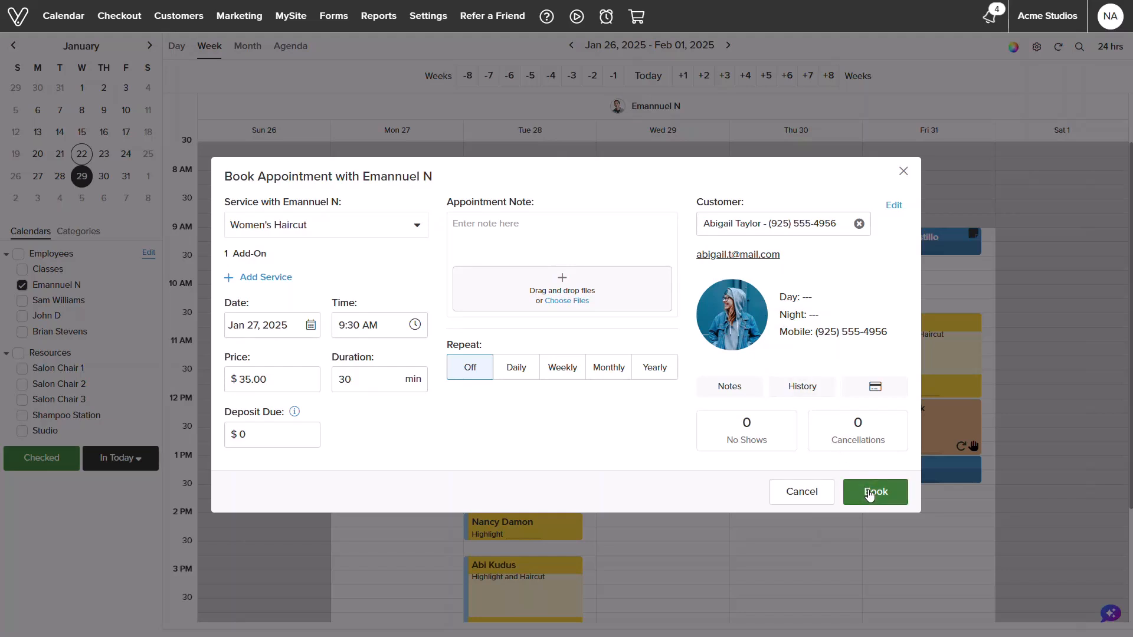
pyautogui.click(875, 491)
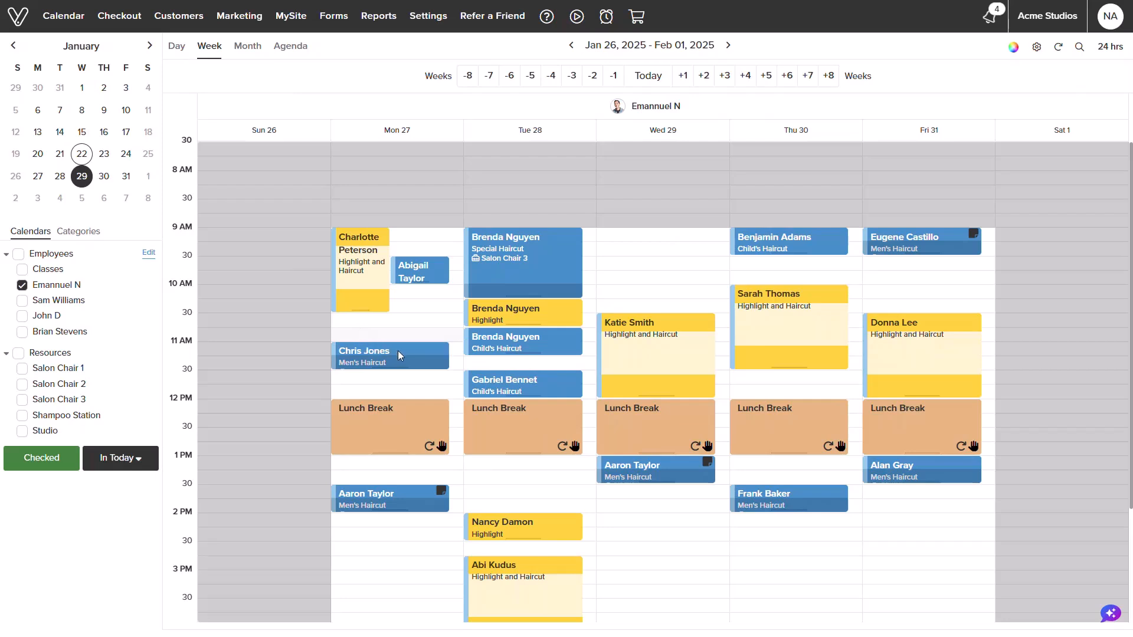
pyautogui.moveTo(446, 356)
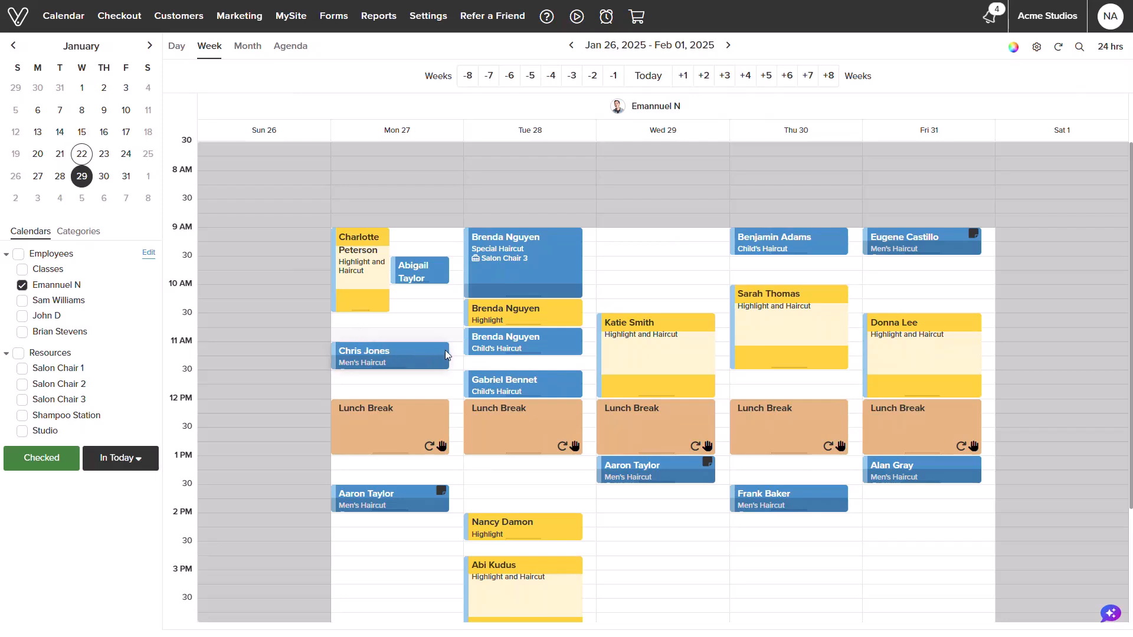
pyautogui.moveTo(453, 353)
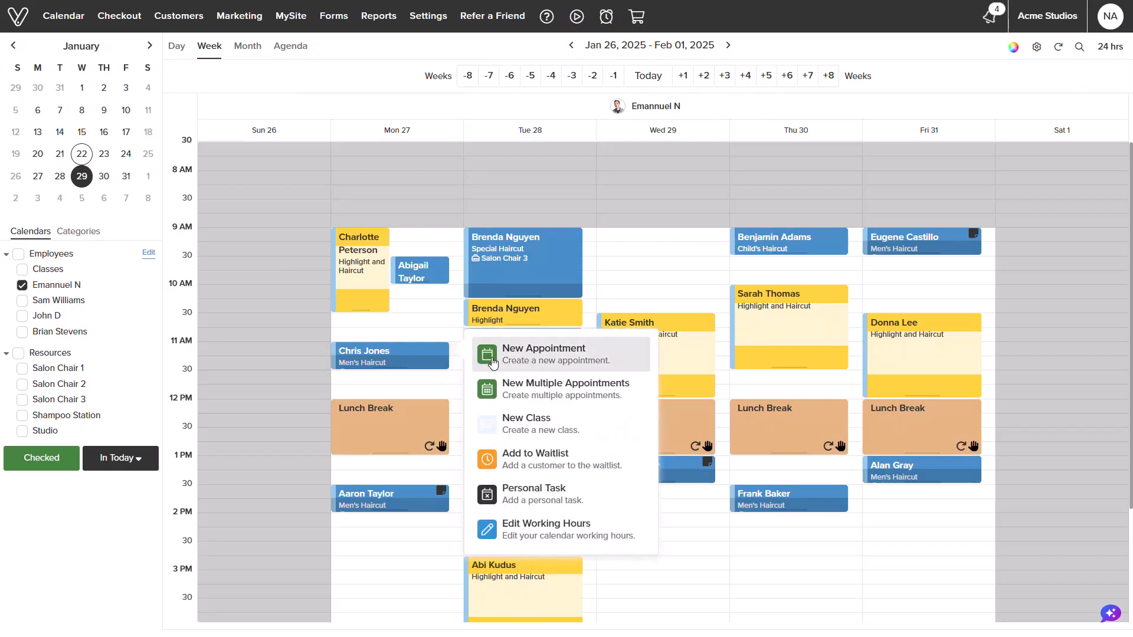
pyautogui.click(543, 354)
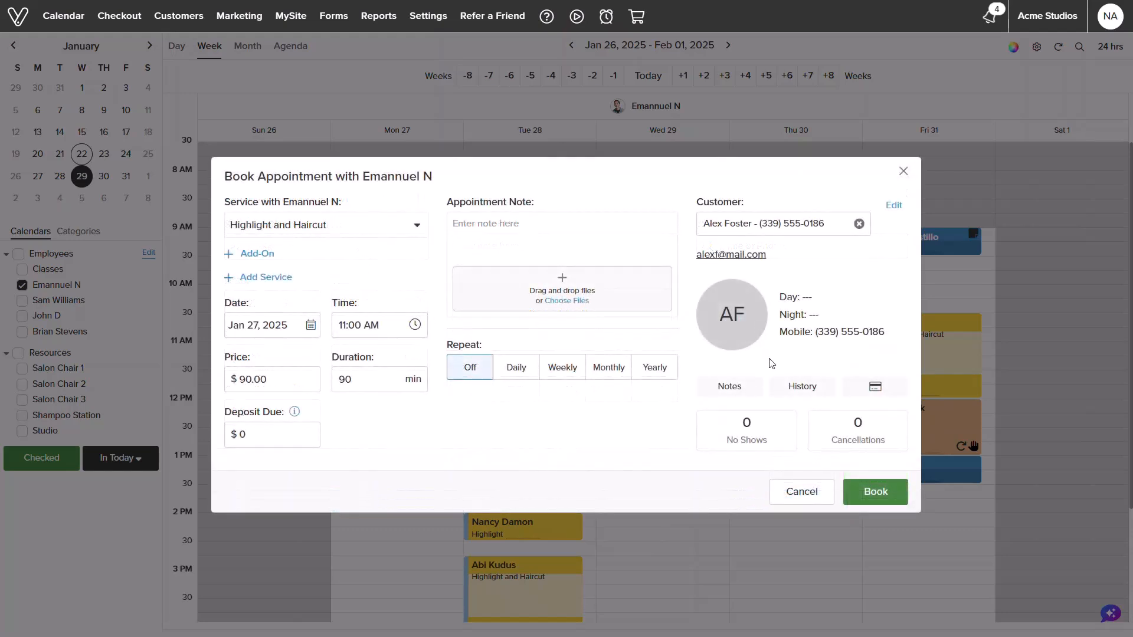
pyautogui.click(875, 492)
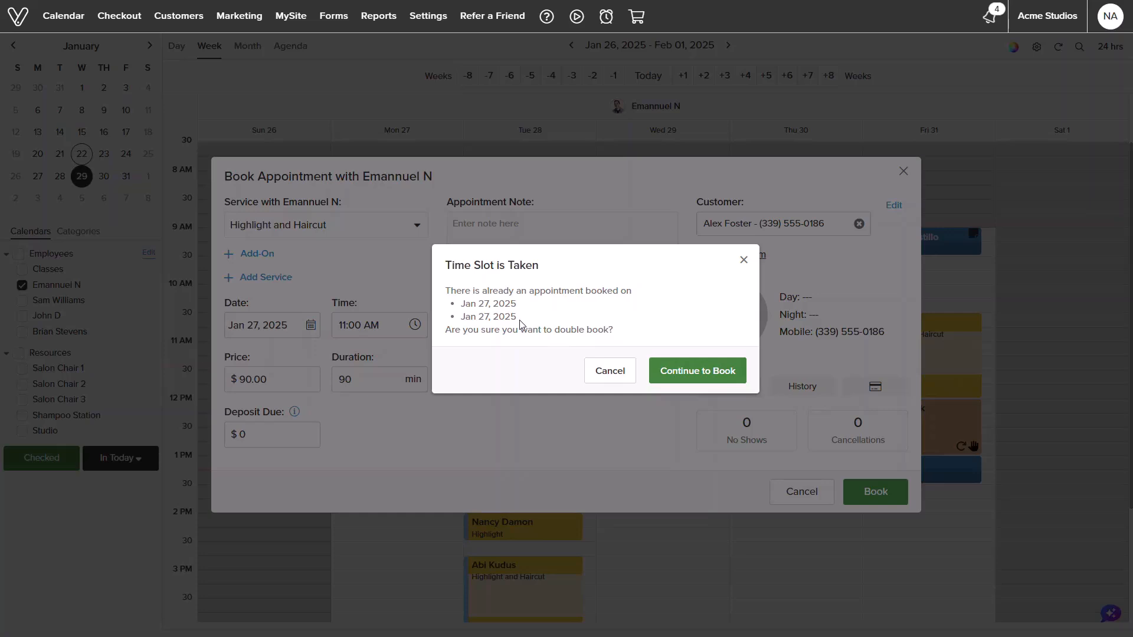
pyautogui.moveTo(590, 346)
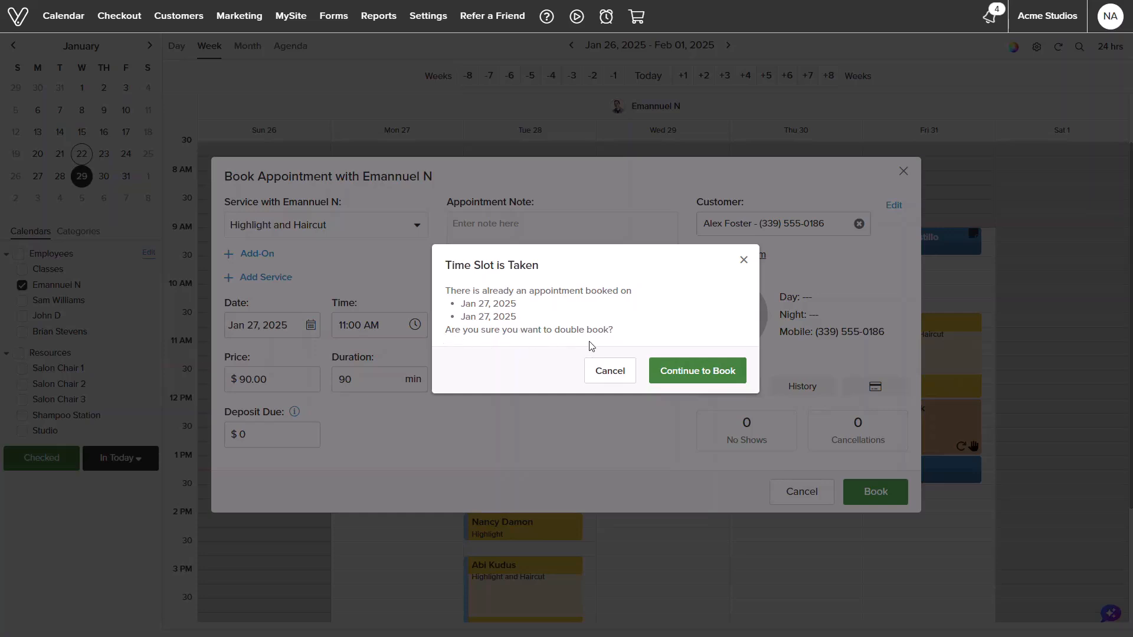
pyautogui.moveTo(695, 369)
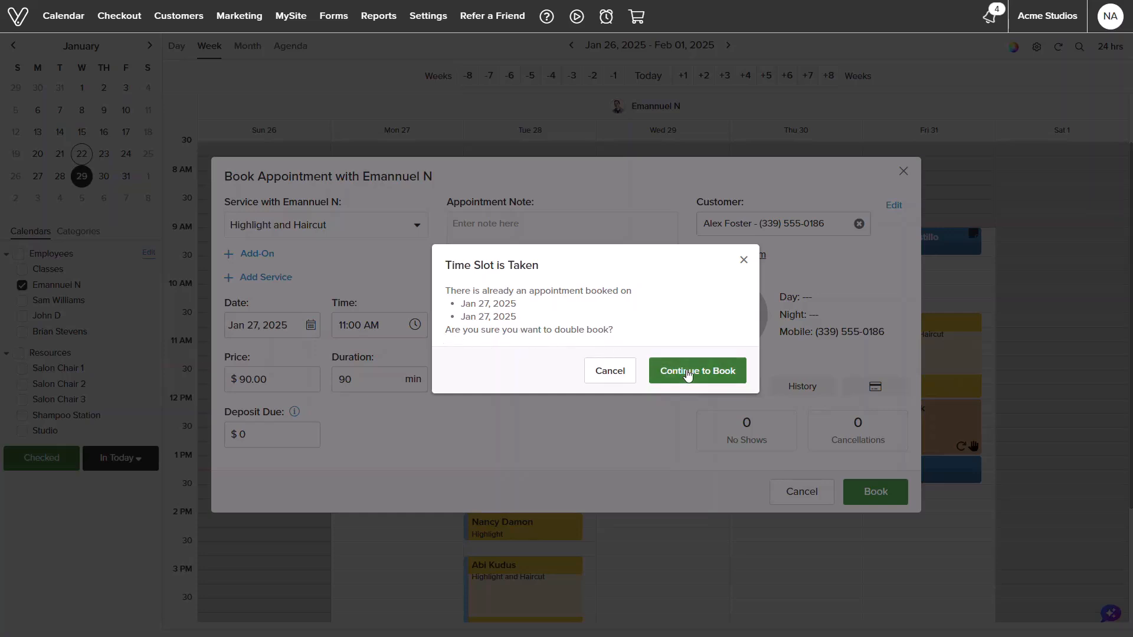
pyautogui.click(696, 369)
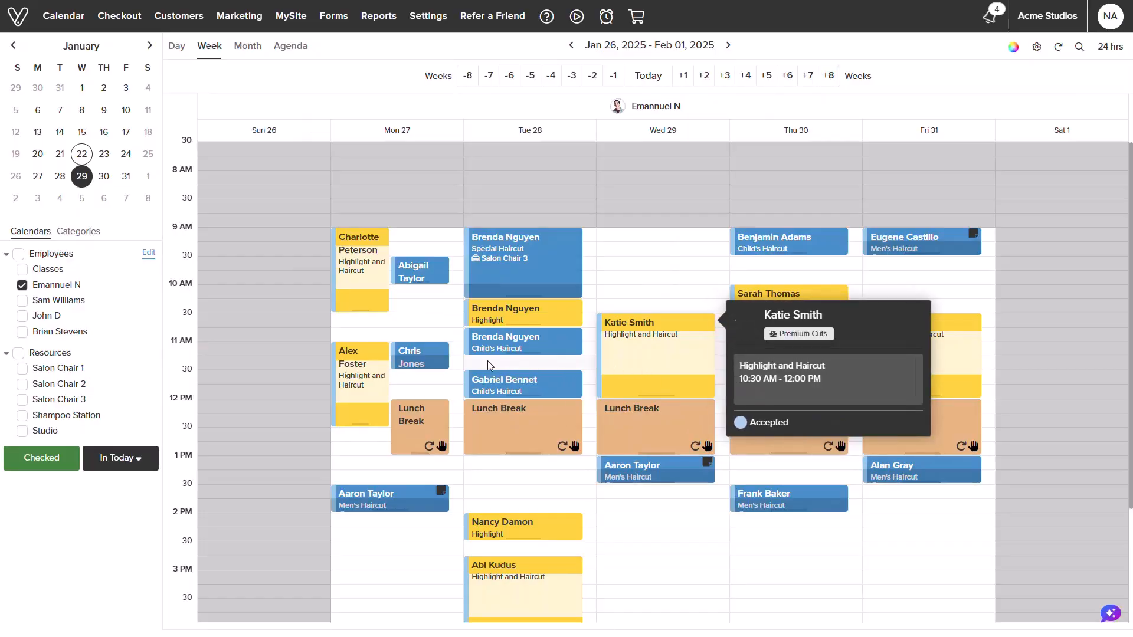